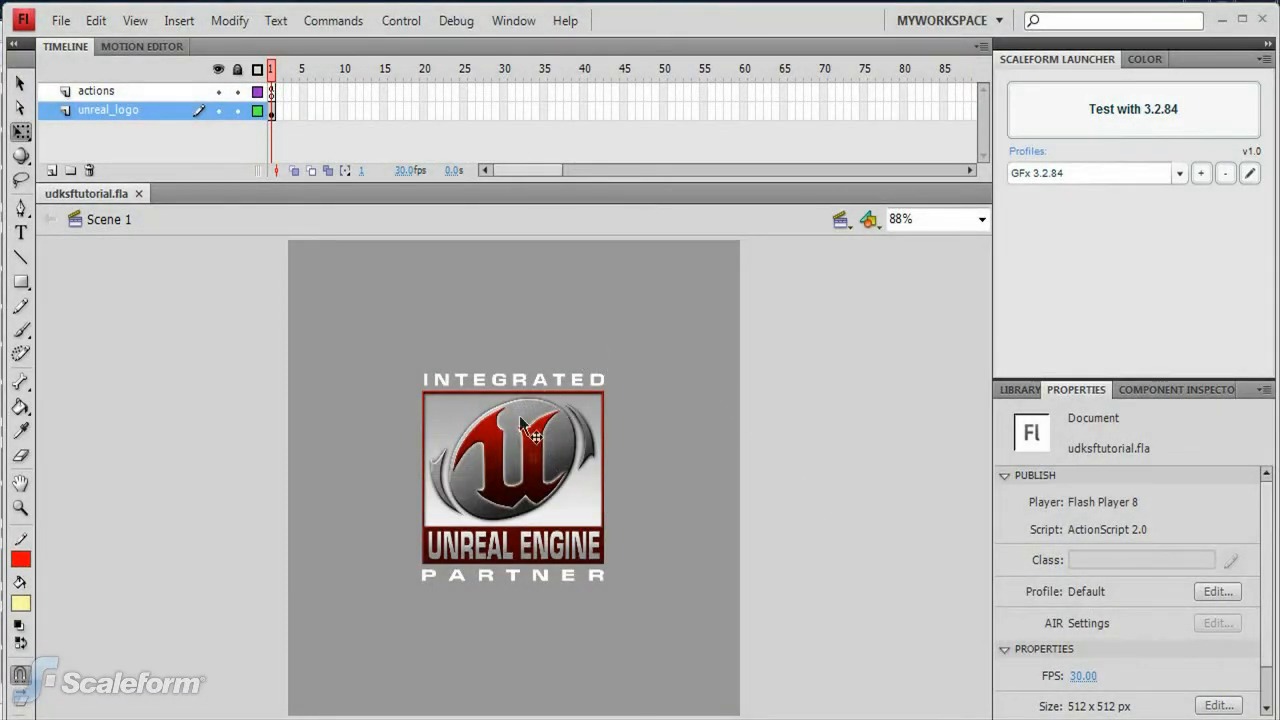
Inspect the unreal_logo movie clip's animation and return to the main scene
{"action": "left_click", "coordinate": [512, 478]}
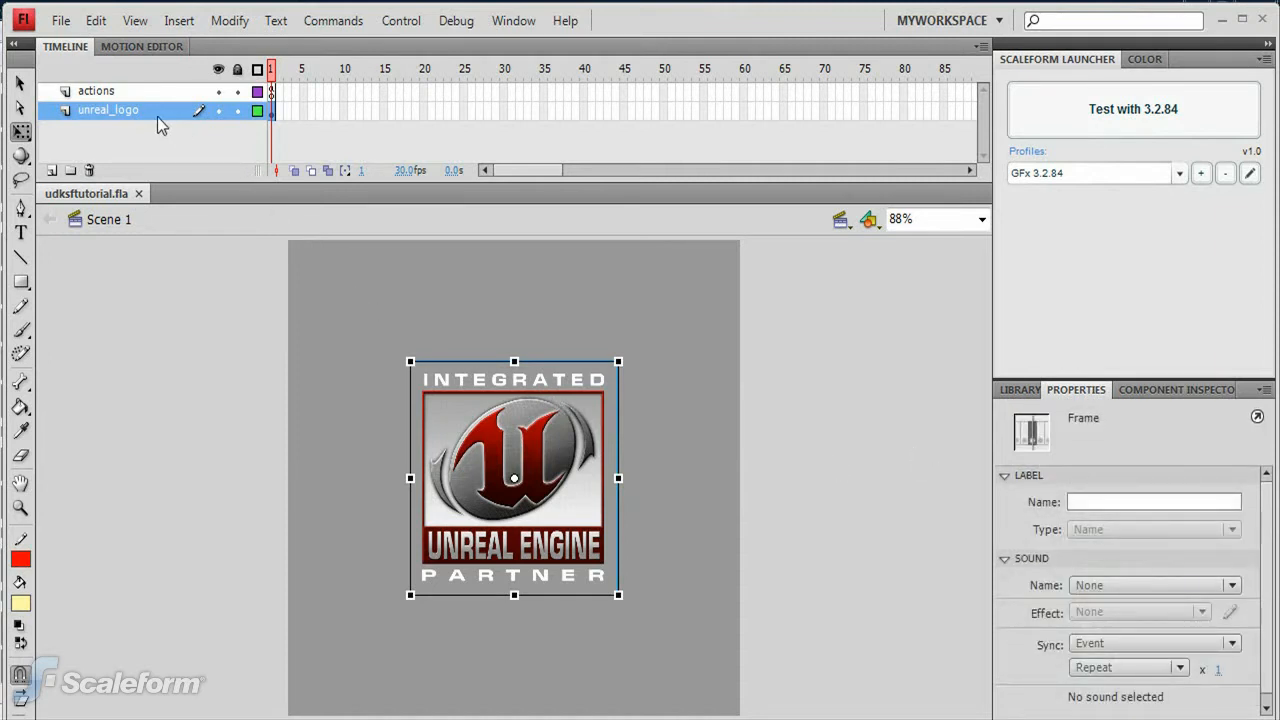
{"action": "double_click", "coordinate": [514, 478]}
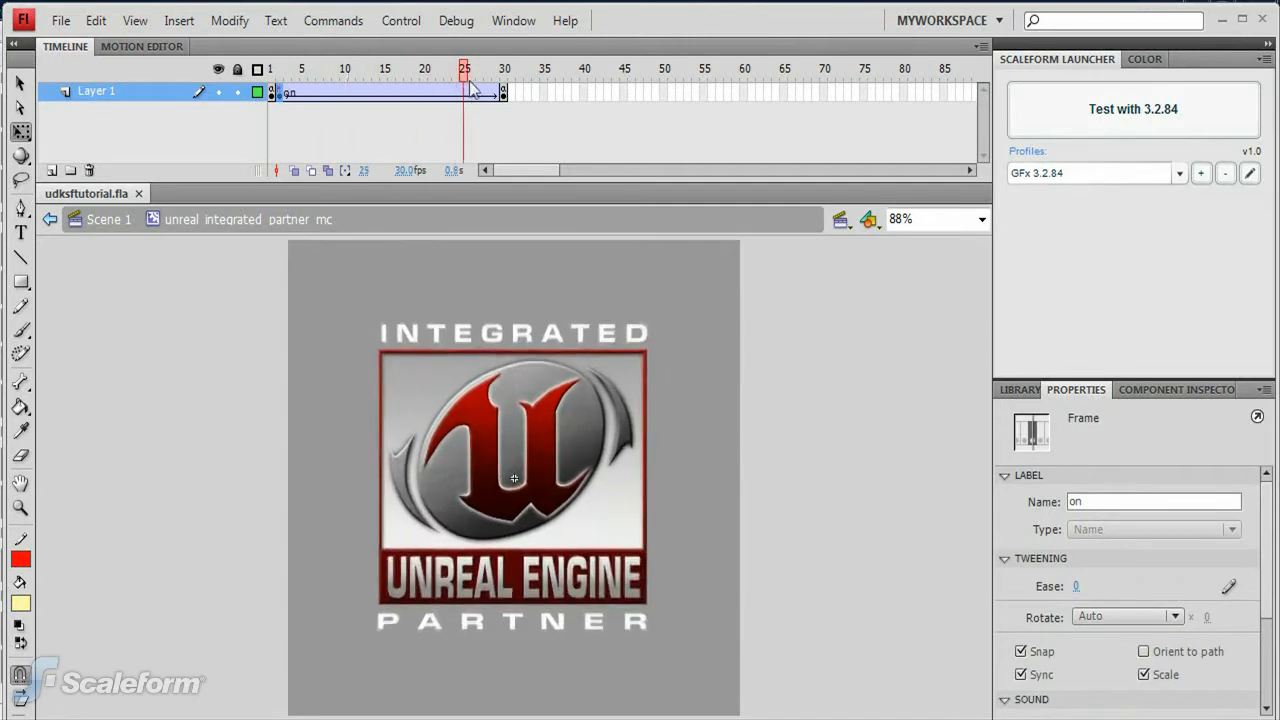
{"action": "left_click", "coordinate": [270, 68]}
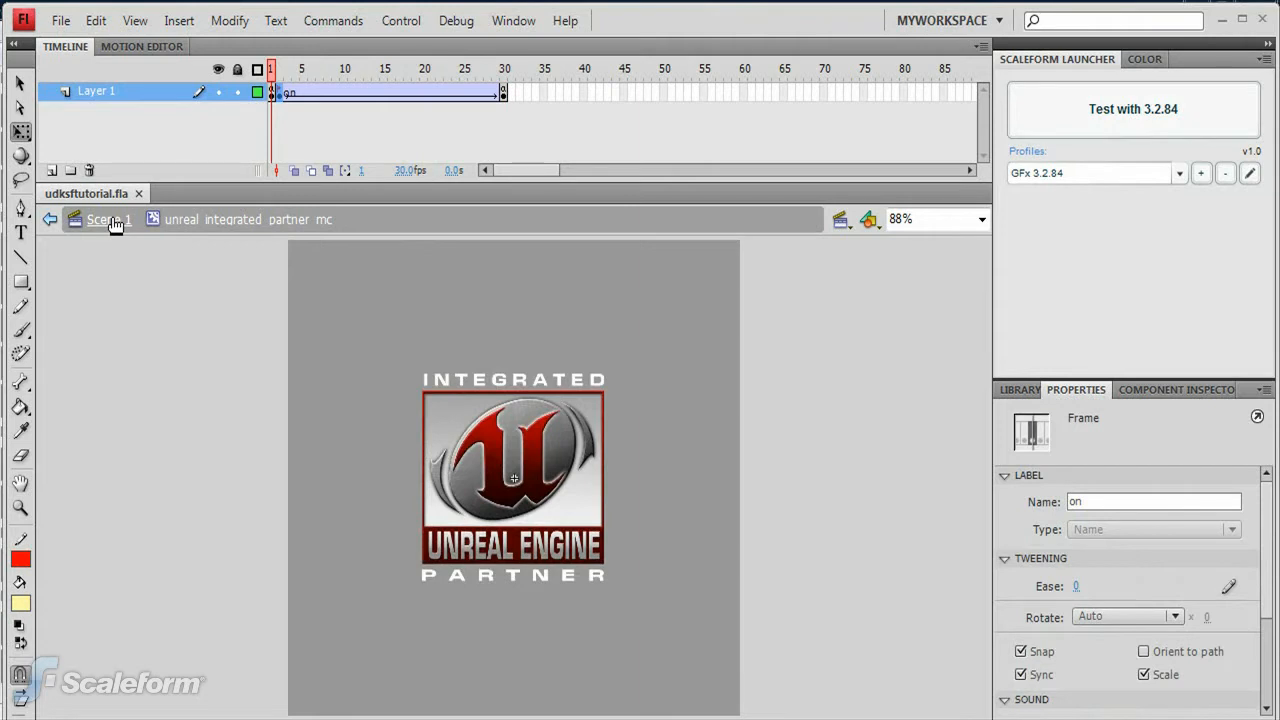
{"action": "left_click", "coordinate": [100, 218]}
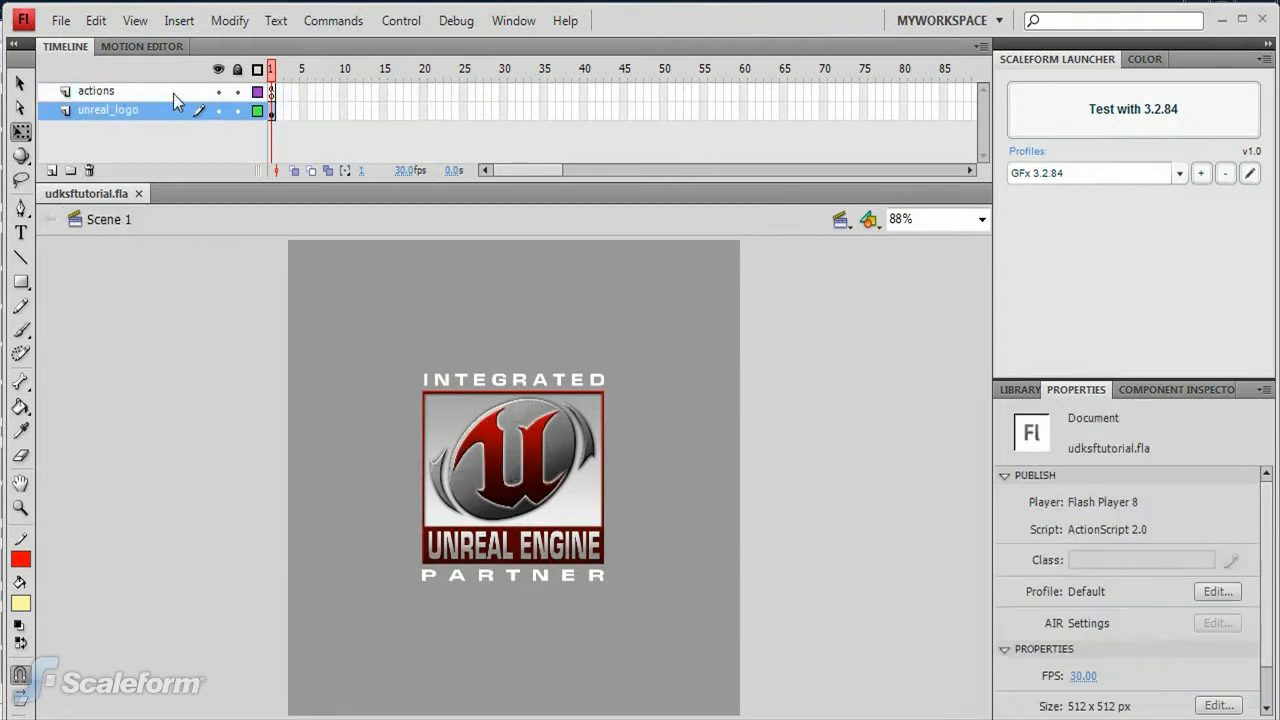
Review the actions layer frame 1 ActionScript handling keyPressed rotation, gotoAndPlay and fscommand
{"action": "left_click", "coordinate": [96, 92]}
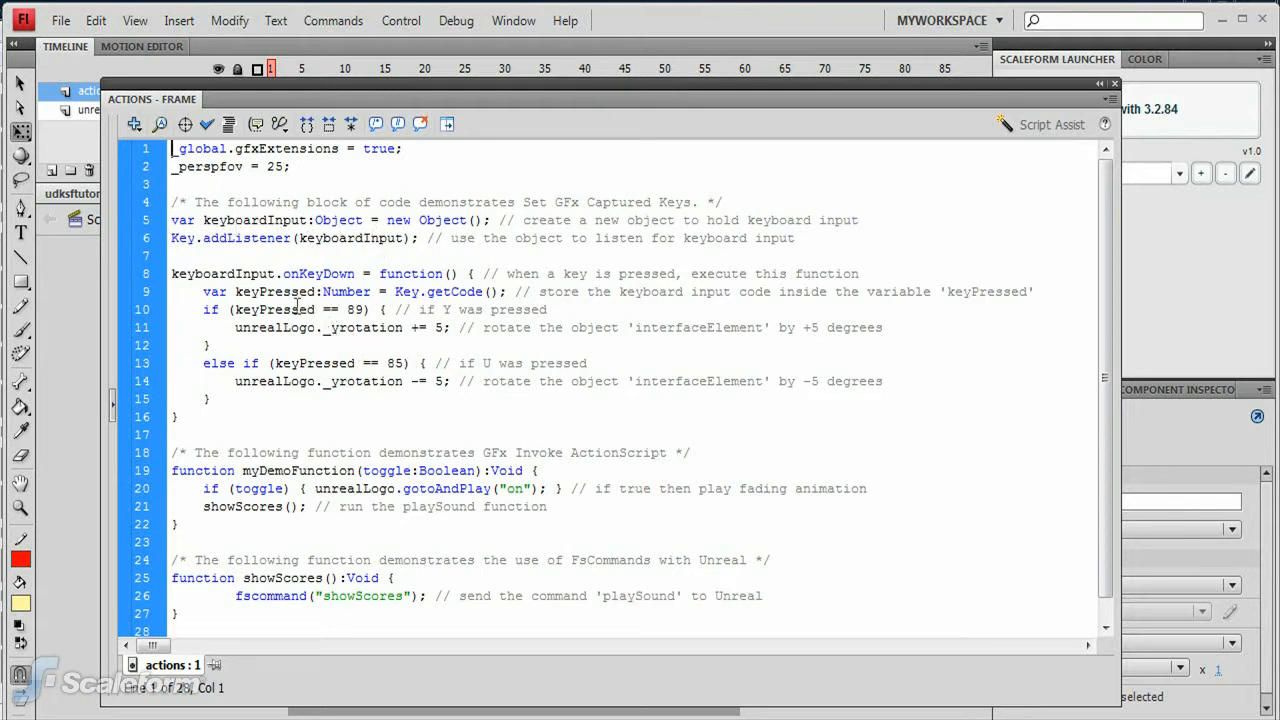
{"action": "double_click", "coordinate": [250, 328]}
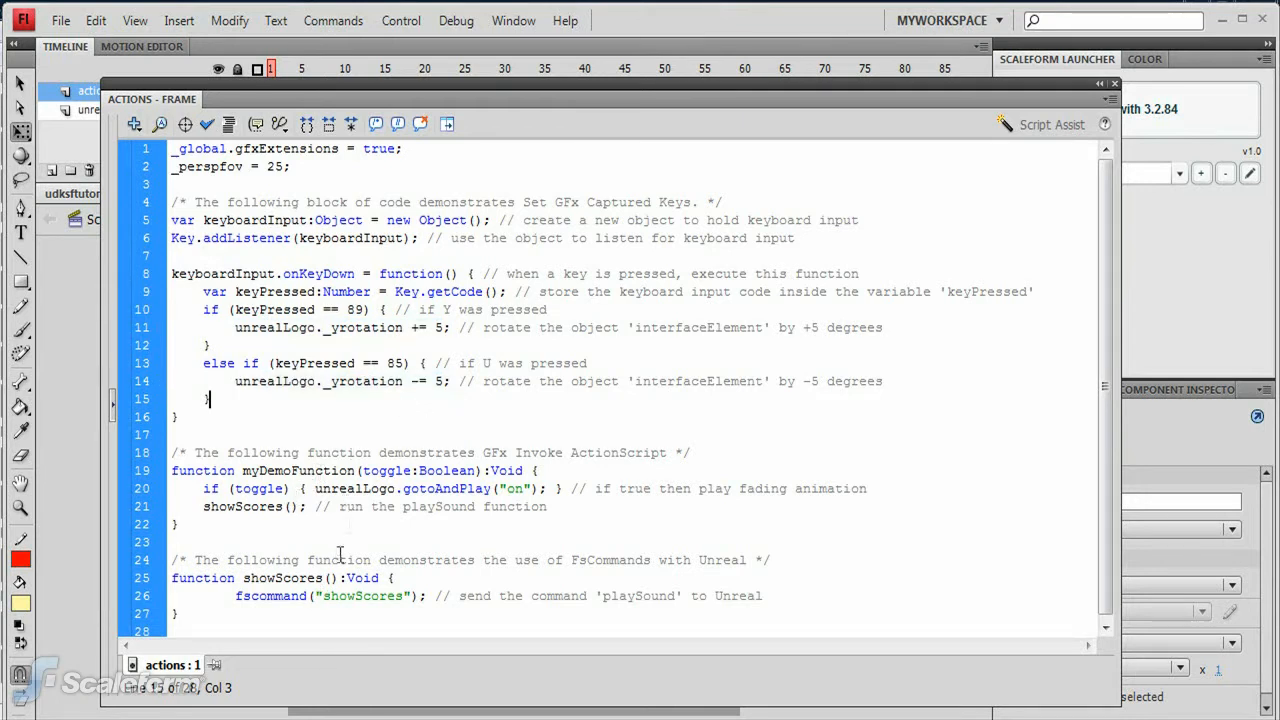
{"action": "mouse_move", "coordinate": [360, 496]}
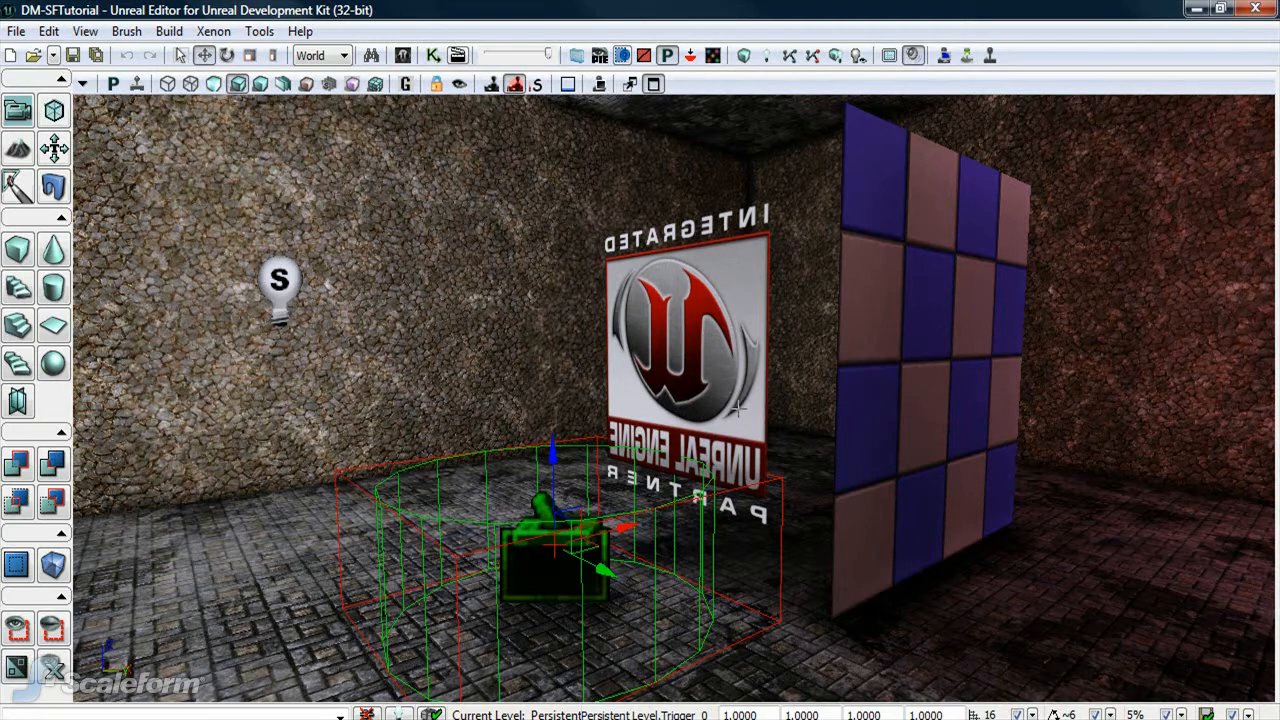
{"action": "mouse_move", "coordinate": [764, 348]}
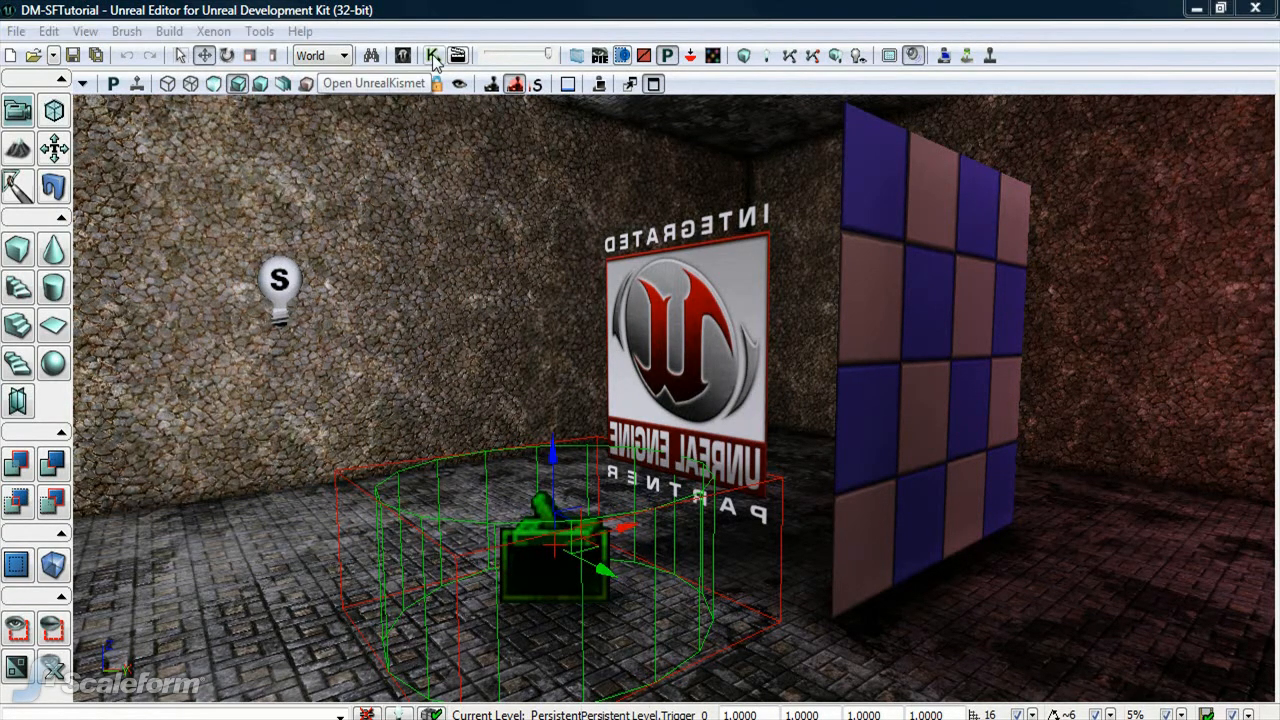
Add a Trigger_0 Touch event in the Kismet main sequence with Max Trigger Count 0
{"action": "left_click", "coordinate": [432, 56]}
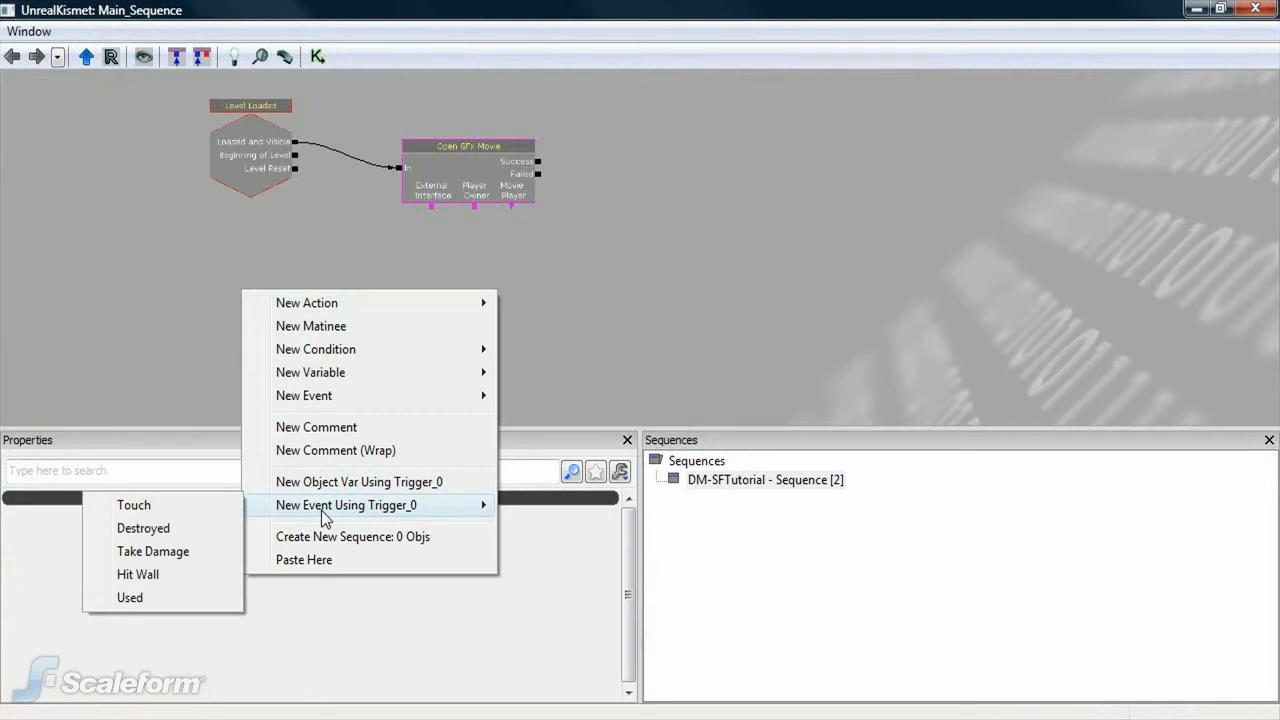
{"action": "left_click", "coordinate": [132, 504]}
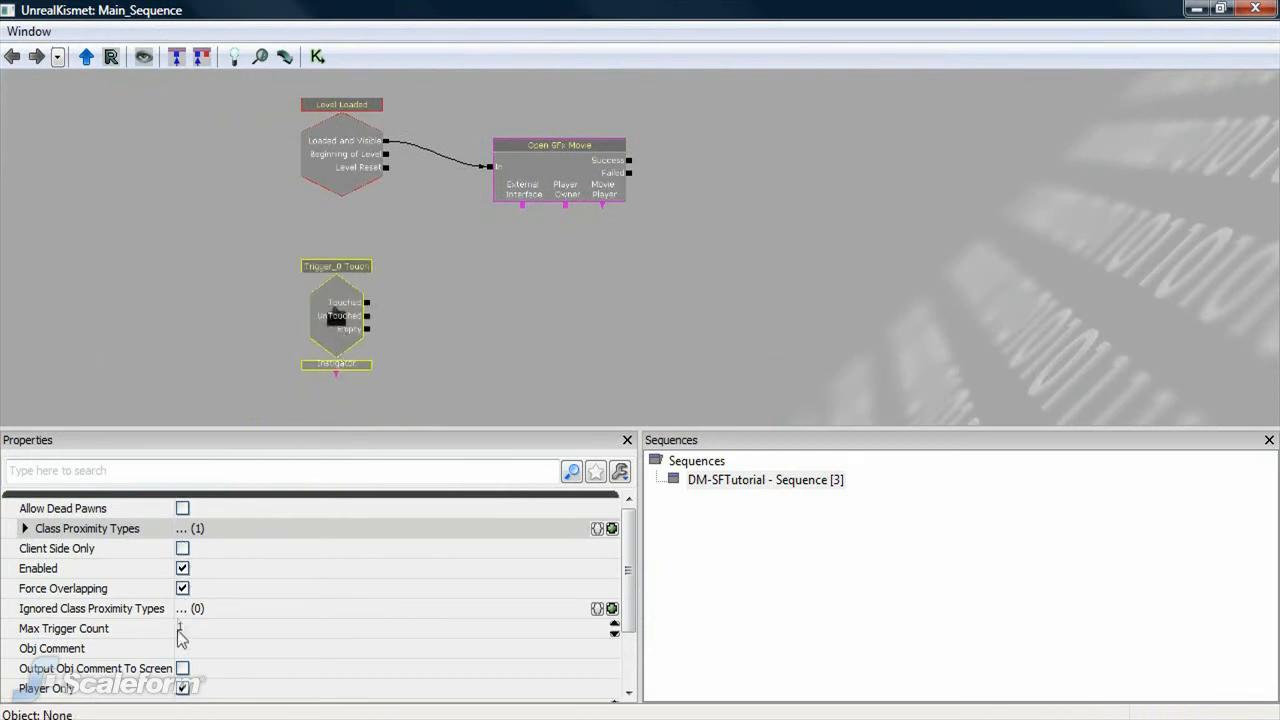
{"action": "left_click", "coordinate": [180, 628]}
{"action": "type", "text": "0"}
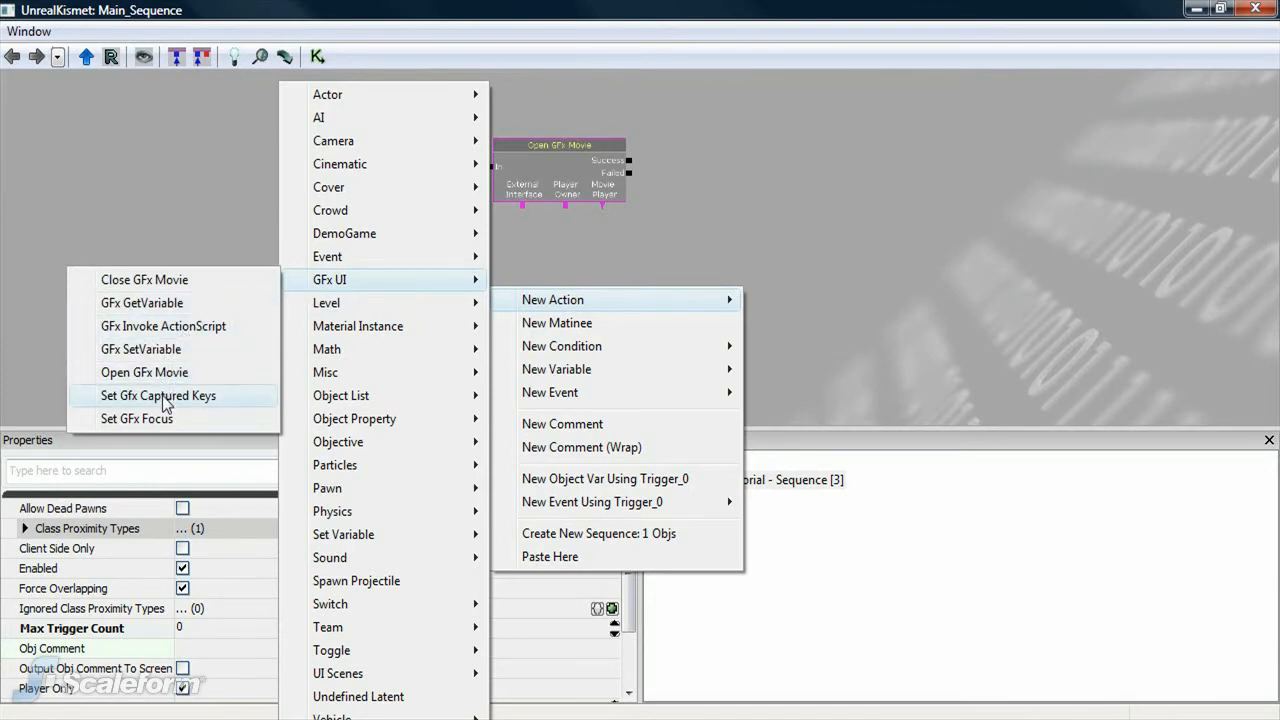
Add Set GFx Captured Keys, link Touched to Activate and UnTouched to Deactivate, and start a new object variable
{"action": "left_click", "coordinate": [156, 396]}
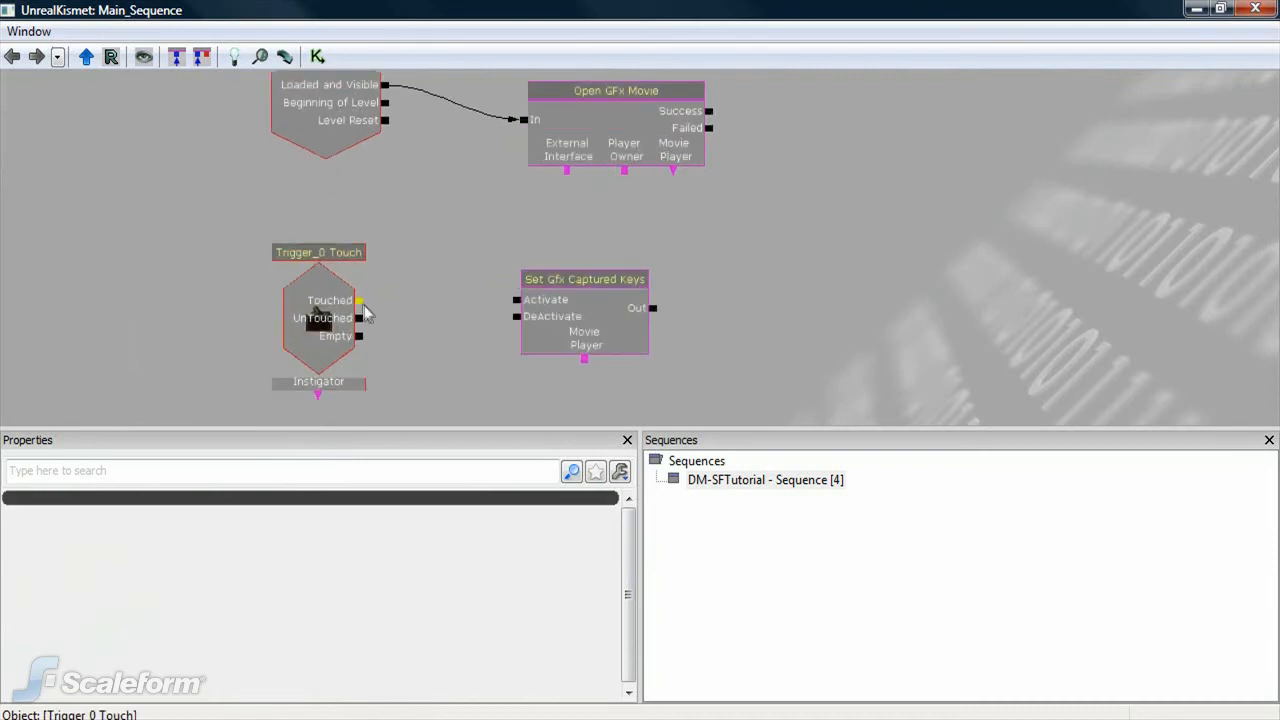
{"action": "left_click_drag", "start_coordinate": [358, 300], "coordinate": [516, 300]}
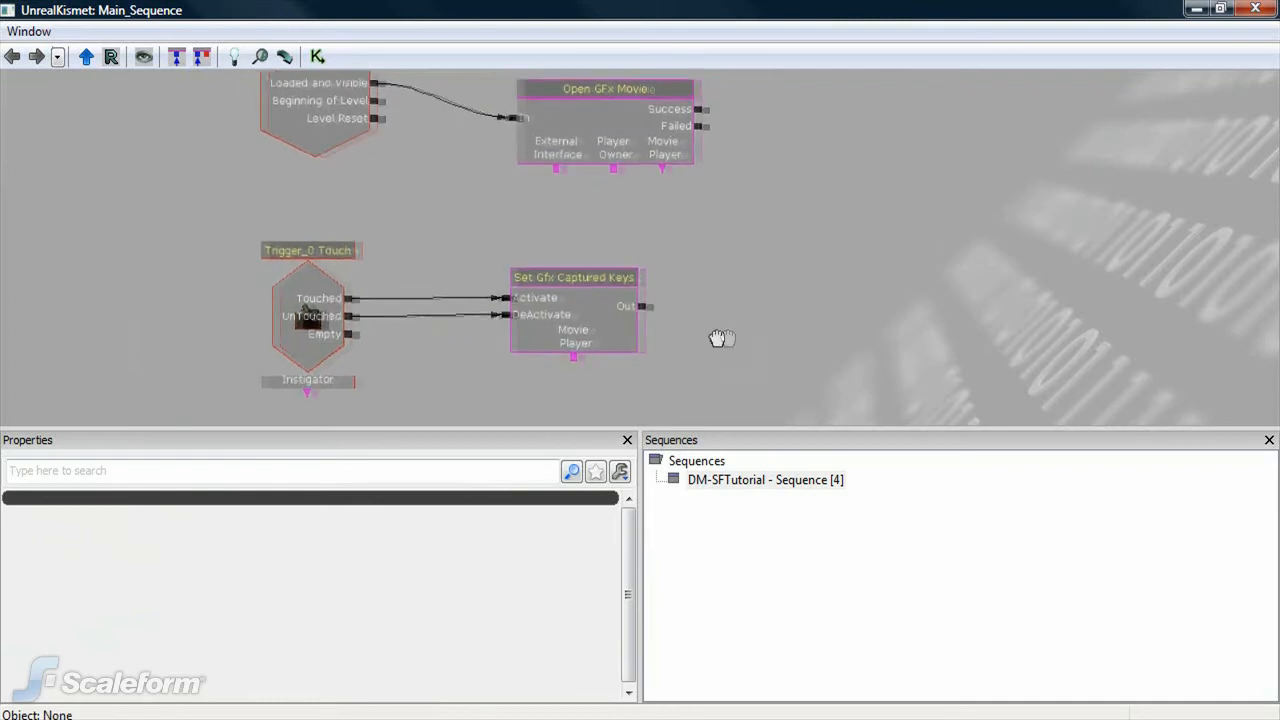
{"action": "right_click", "coordinate": [720, 338]}
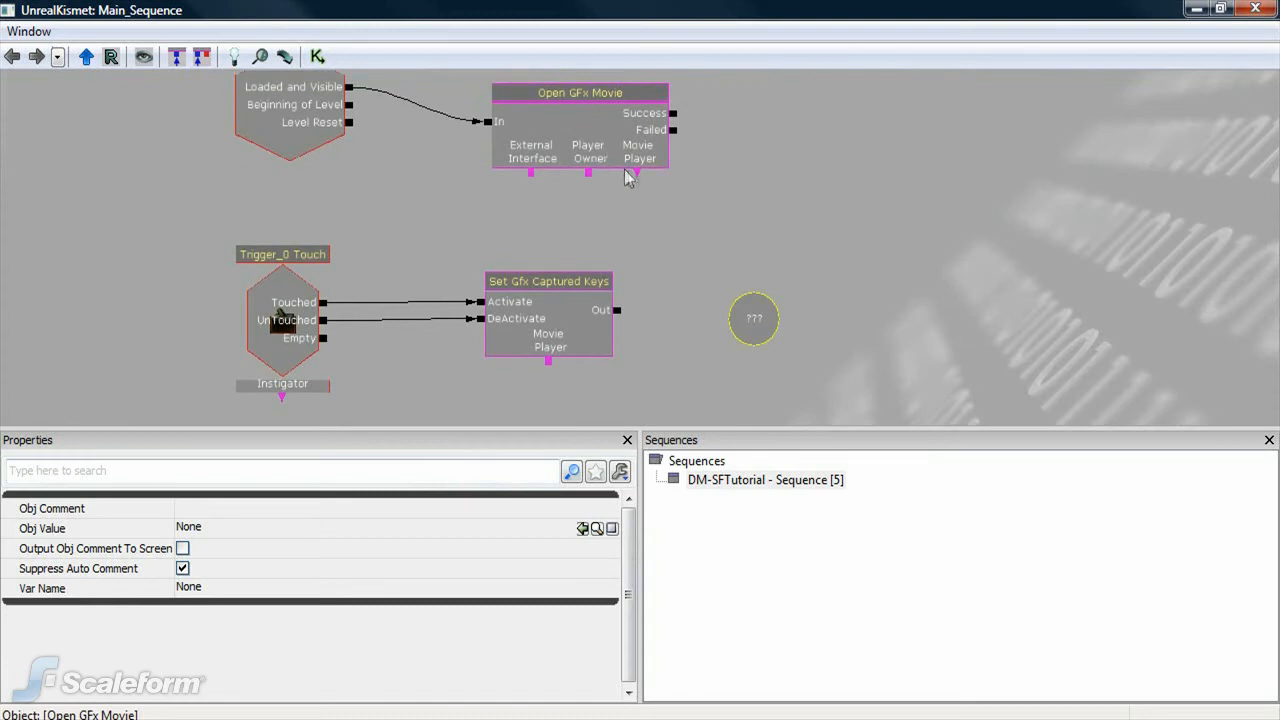
Wire Open GFx Movie's Movie Player through the object variable into Set GFx Captured Keys' Movie Player
{"action": "left_click_drag", "start_coordinate": [632, 176], "coordinate": [752, 320]}
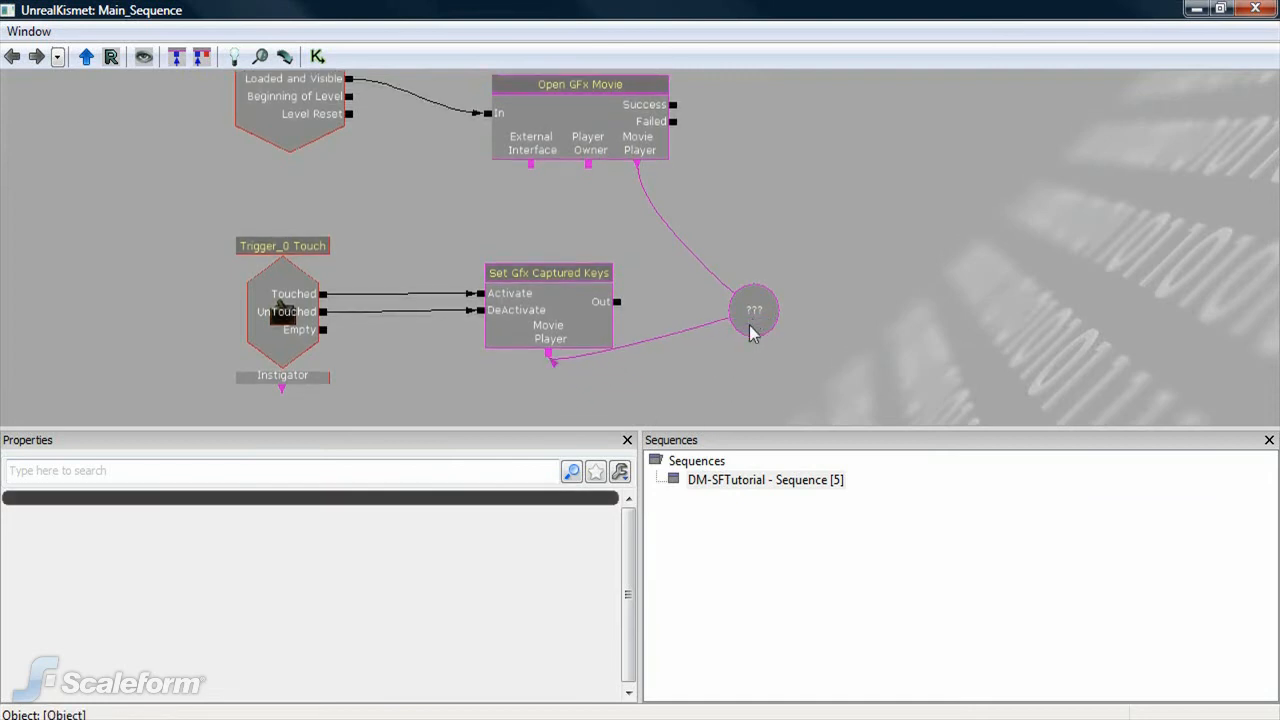
{"action": "left_click_drag", "start_coordinate": [756, 310], "coordinate": [718, 384]}
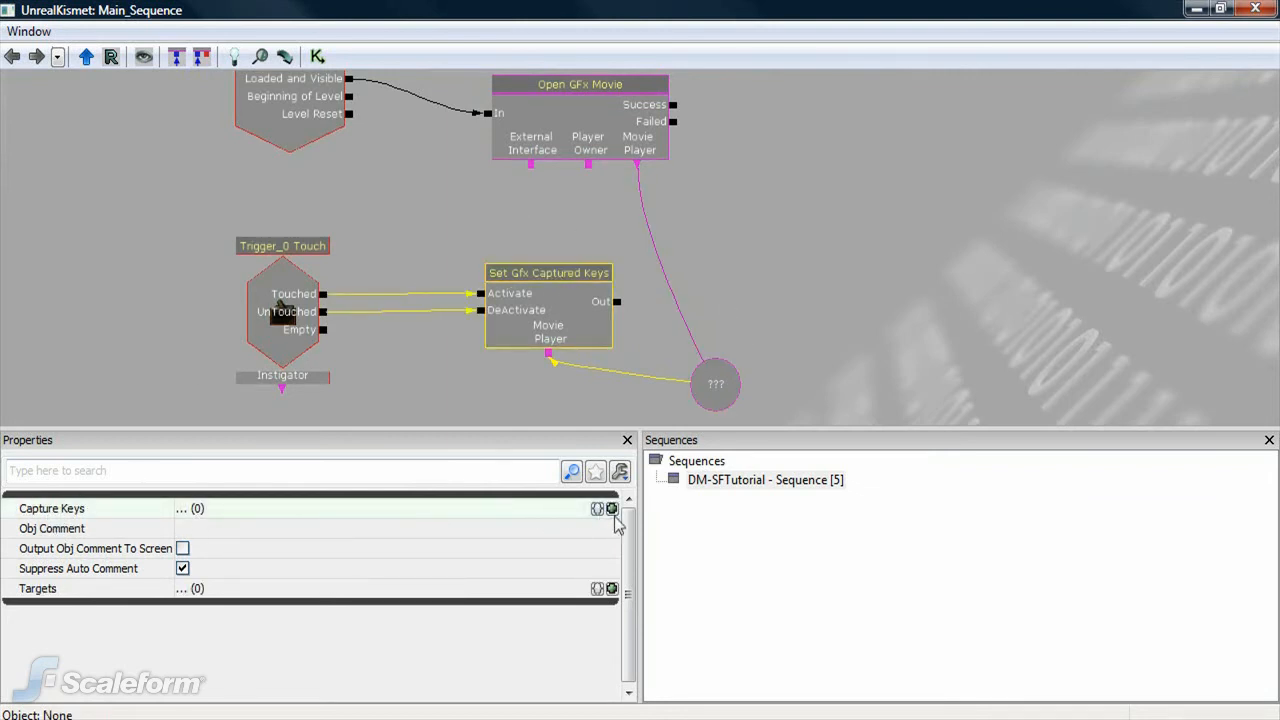
{"action": "mouse_move", "coordinate": [612, 510]}
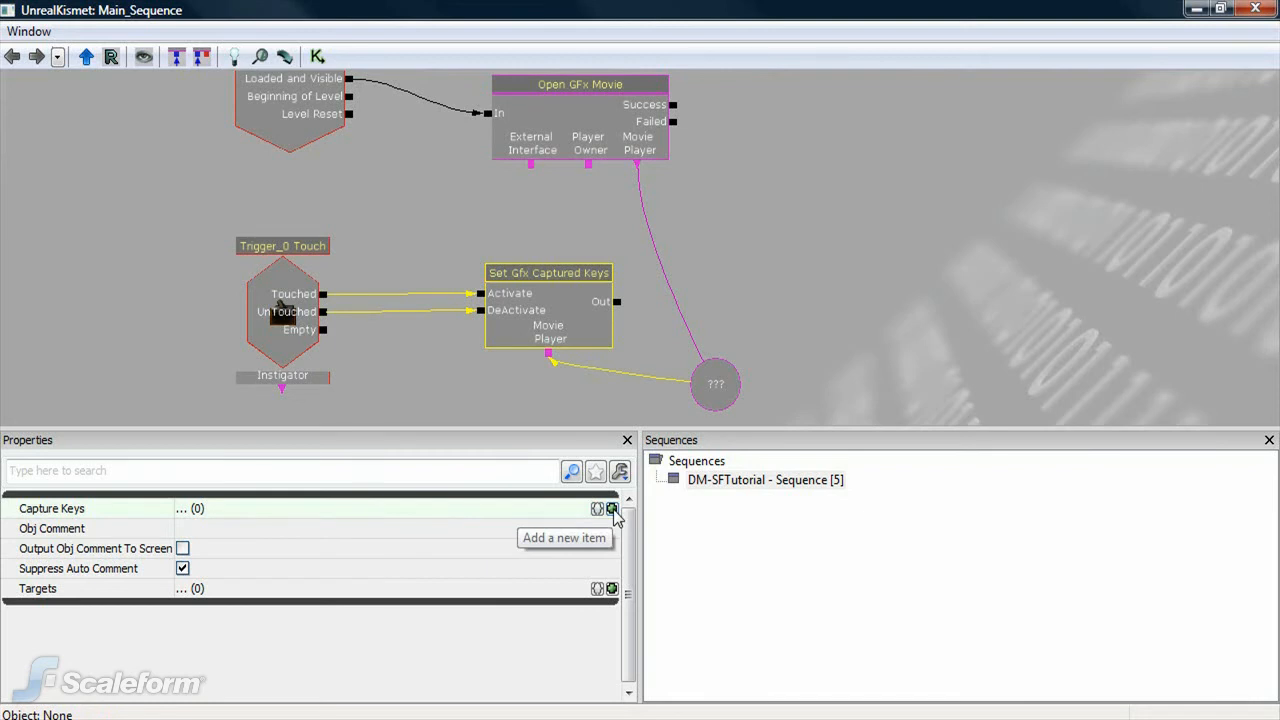
Add two Capture Keys entries, Y in [0] and U in [1], and return to the level
{"action": "left_click", "coordinate": [612, 508]}
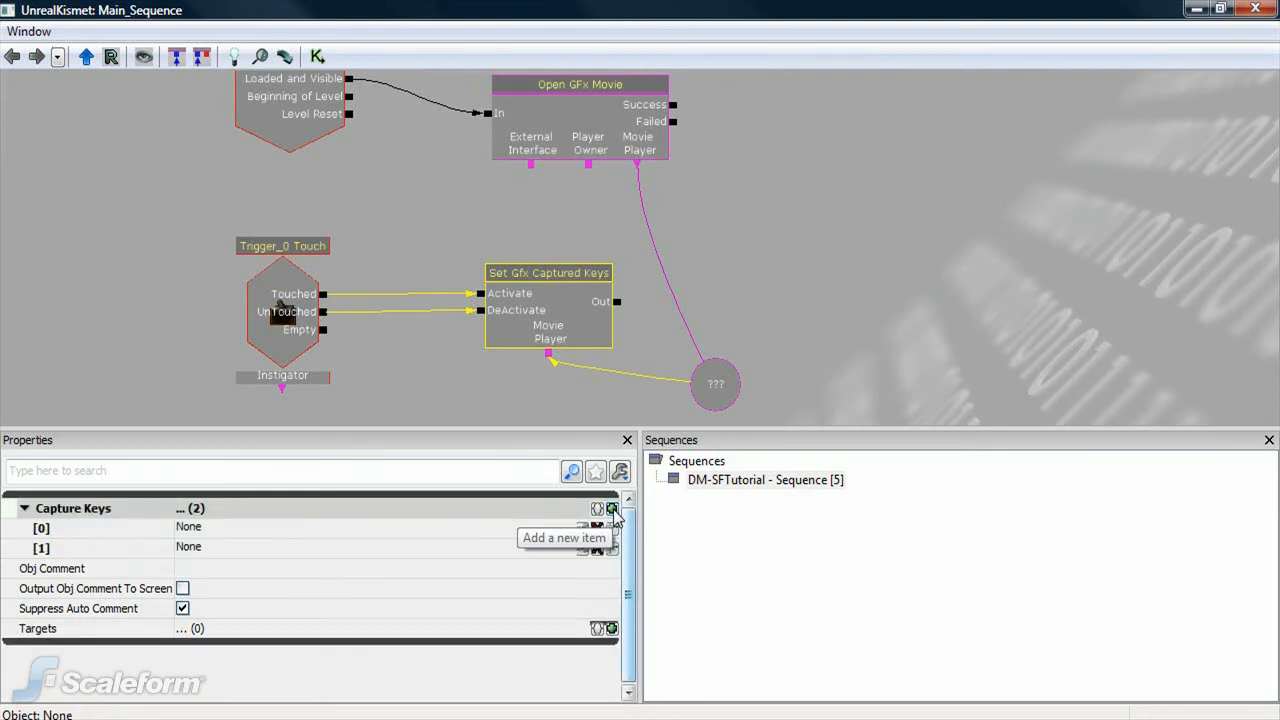
{"action": "mouse_move", "coordinate": [222, 498]}
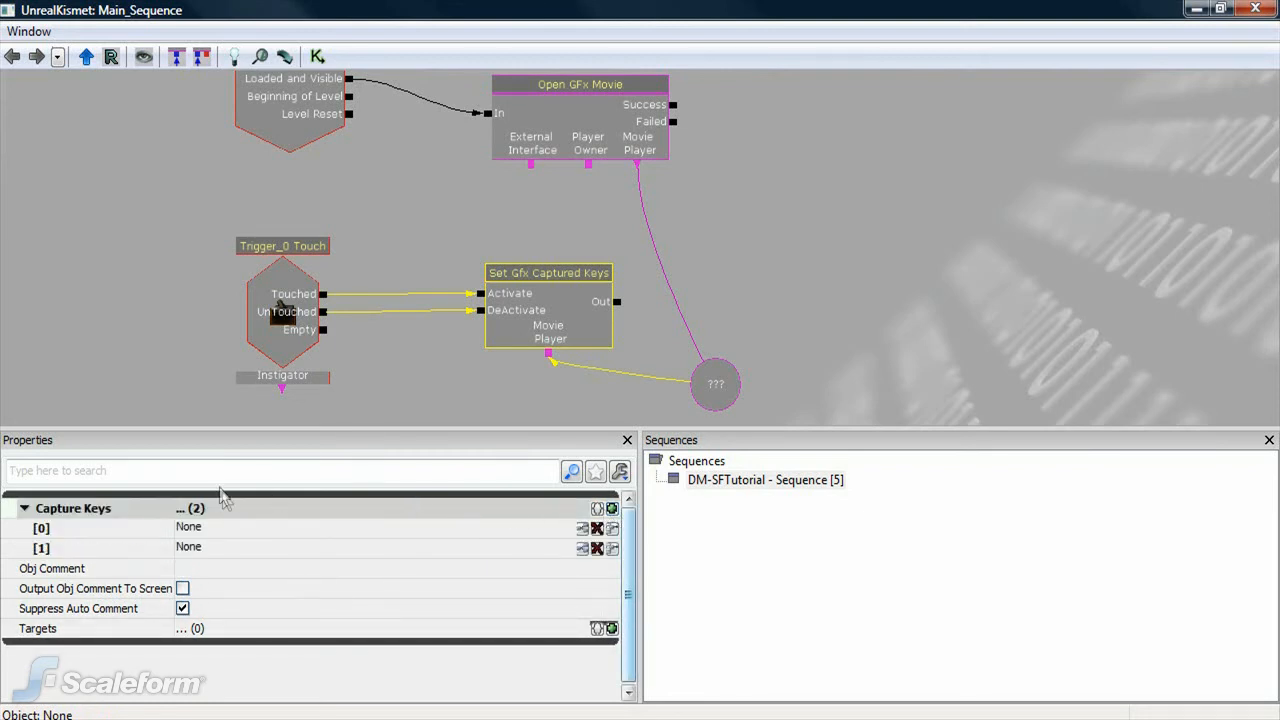
{"action": "left_click", "coordinate": [188, 528]}
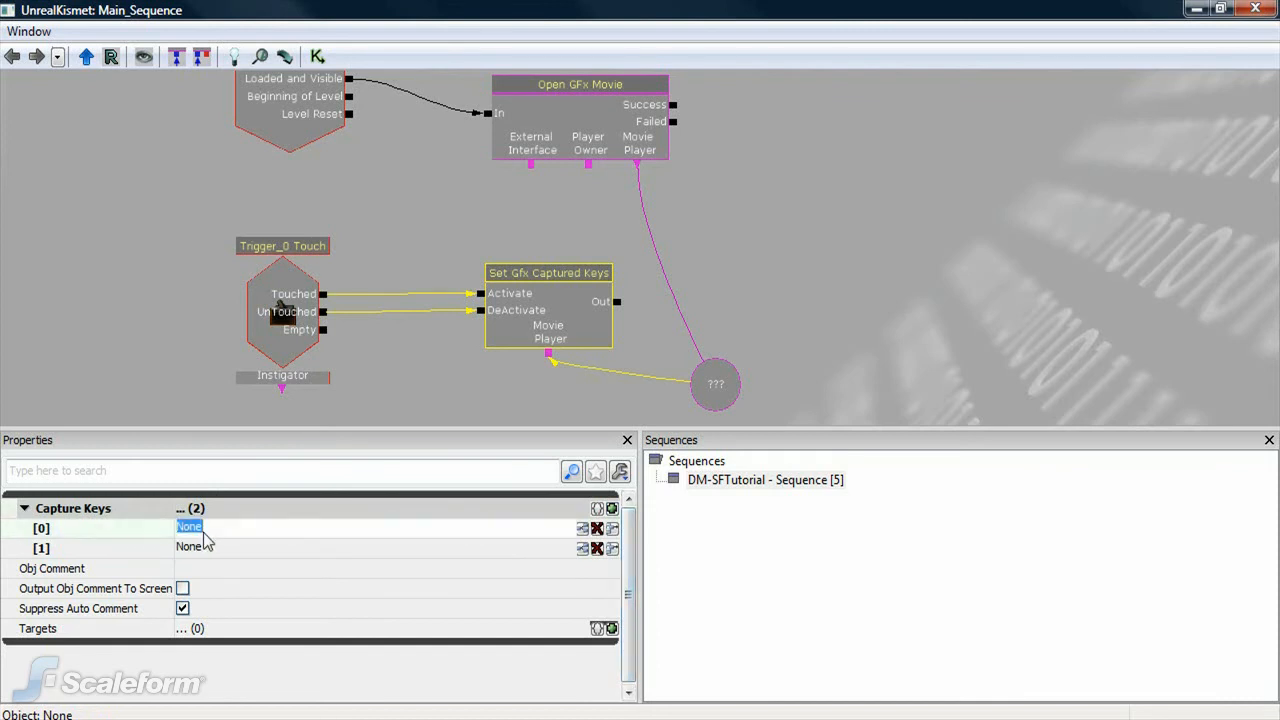
{"action": "type", "text": "y"}
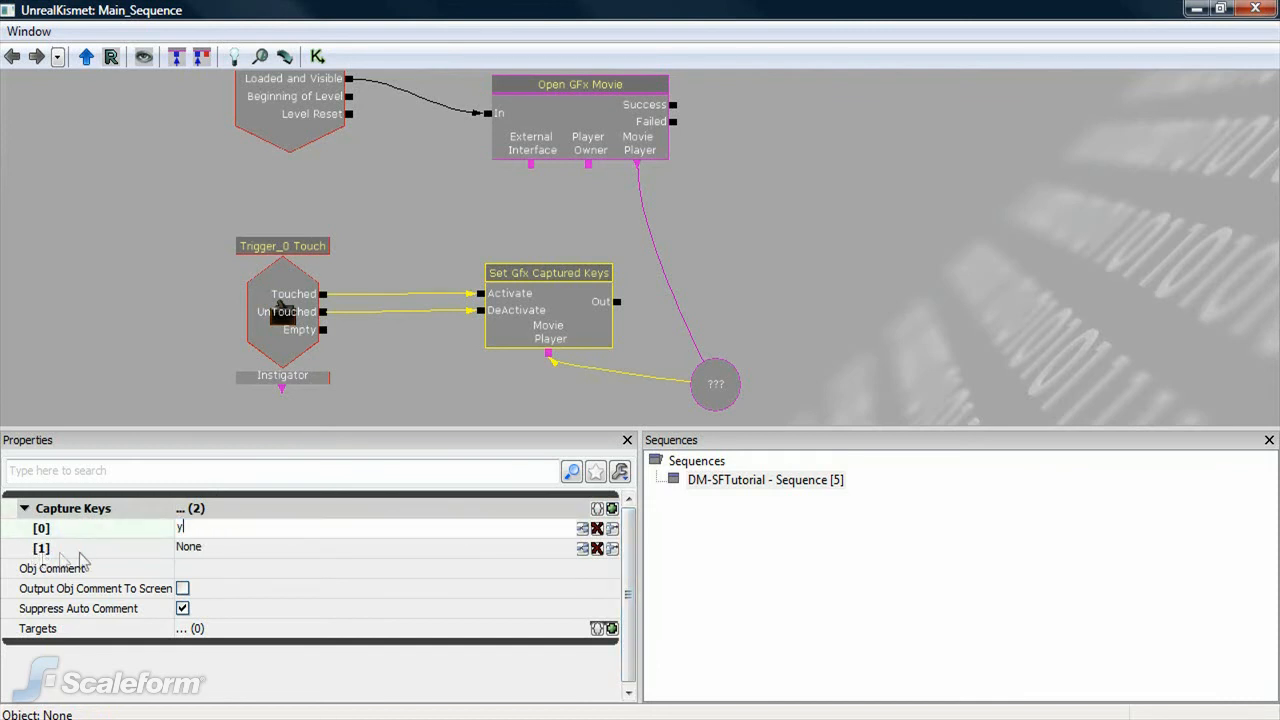
{"action": "left_click", "coordinate": [188, 548]}
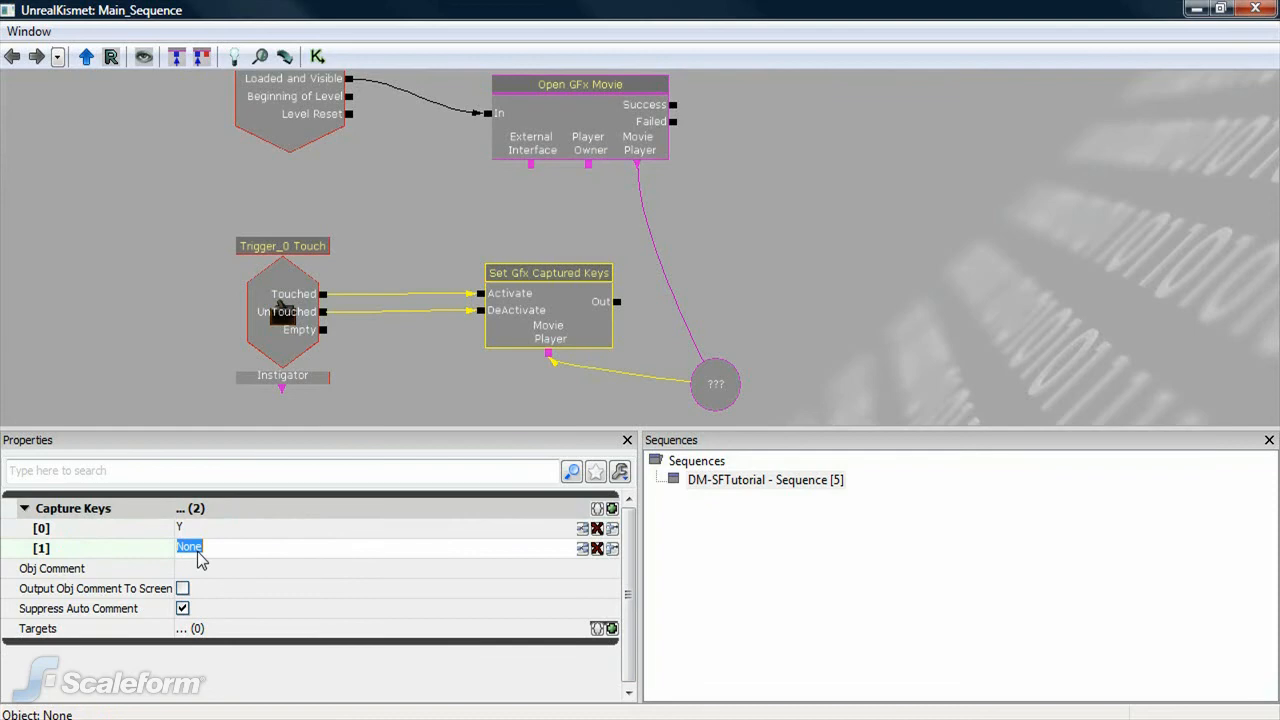
{"action": "type", "text": "u"}
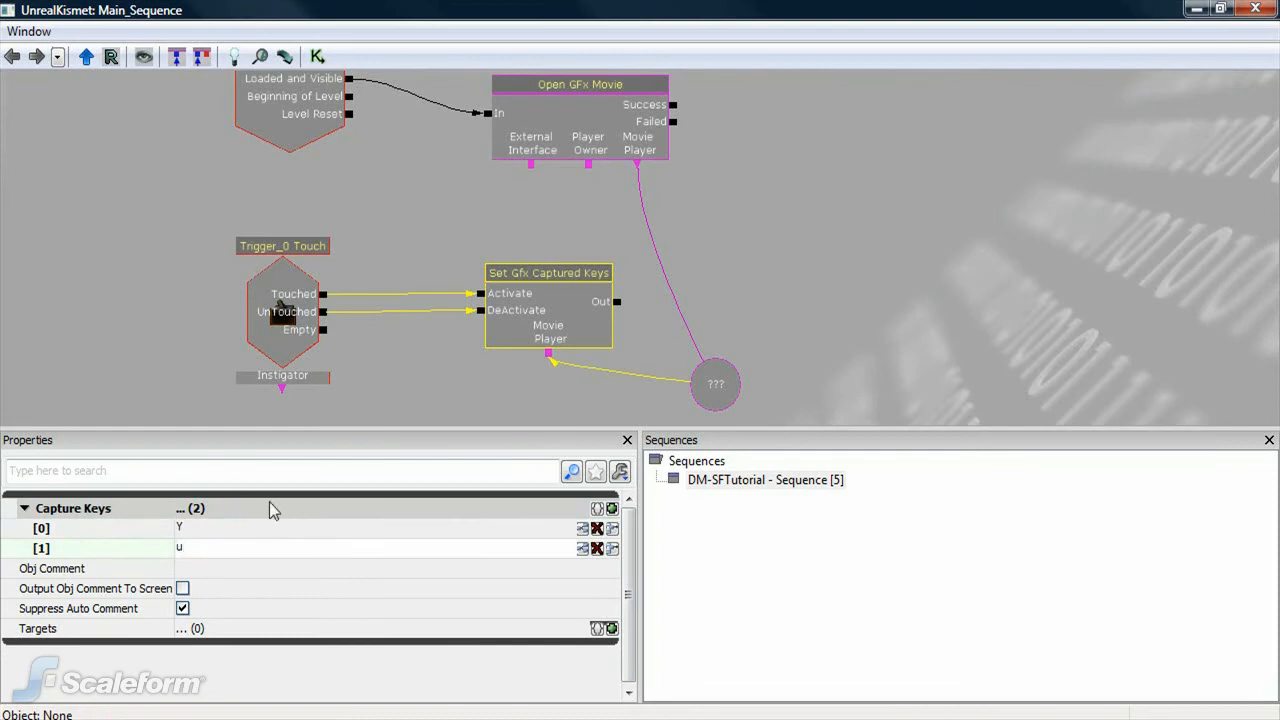
{"action": "left_click", "coordinate": [16, 32]}
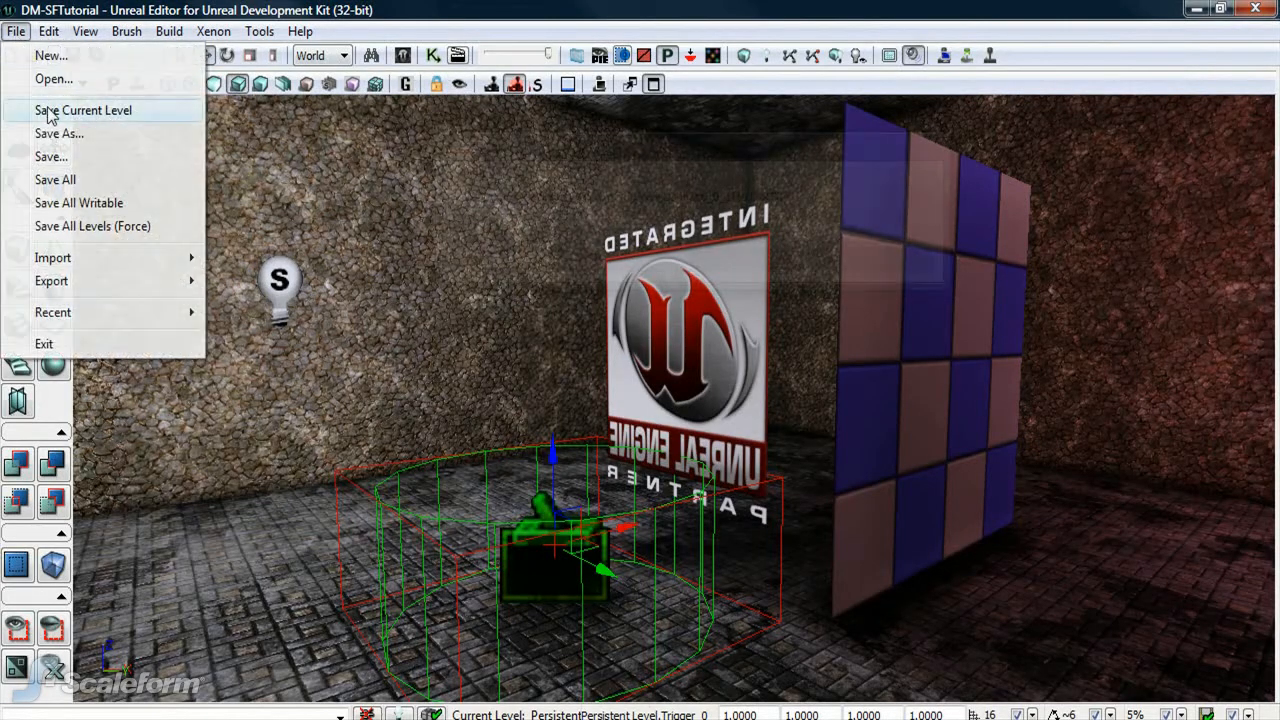
Save the current level and launch a Play In Editor session showing the Unreal logo
{"action": "left_click", "coordinate": [990, 56]}
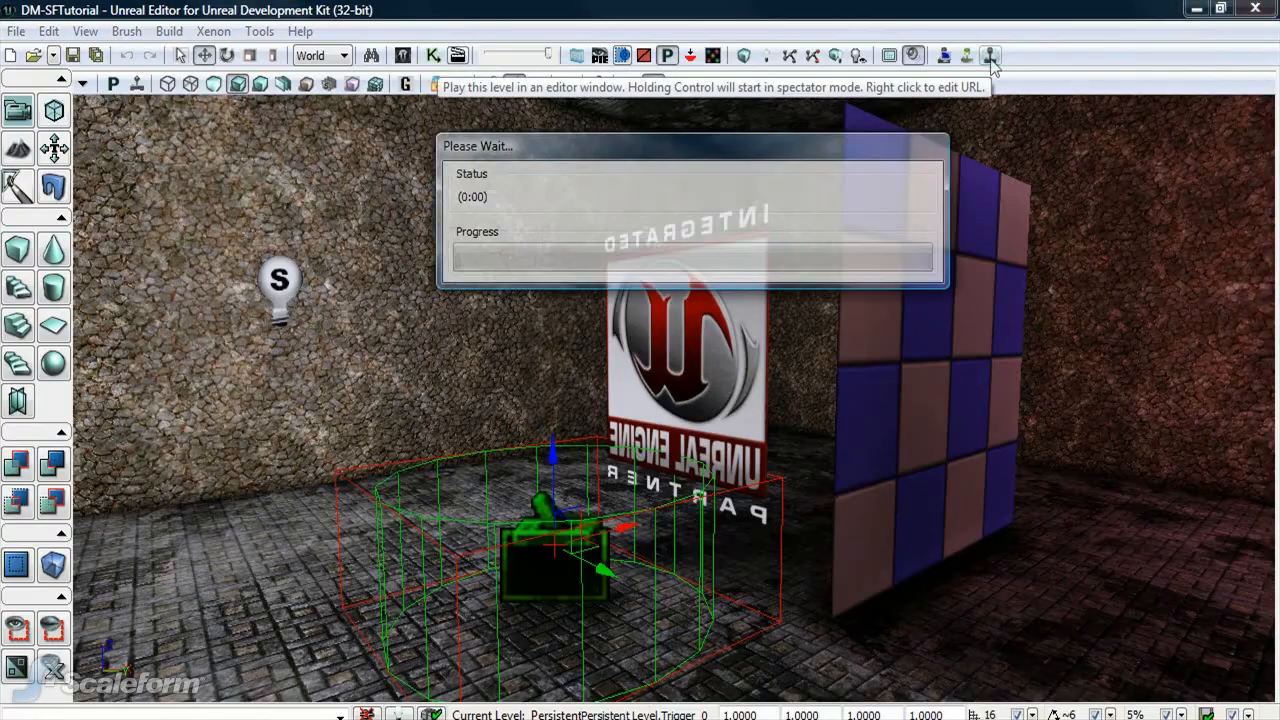
{"action": "left_click", "coordinate": [990, 56]}
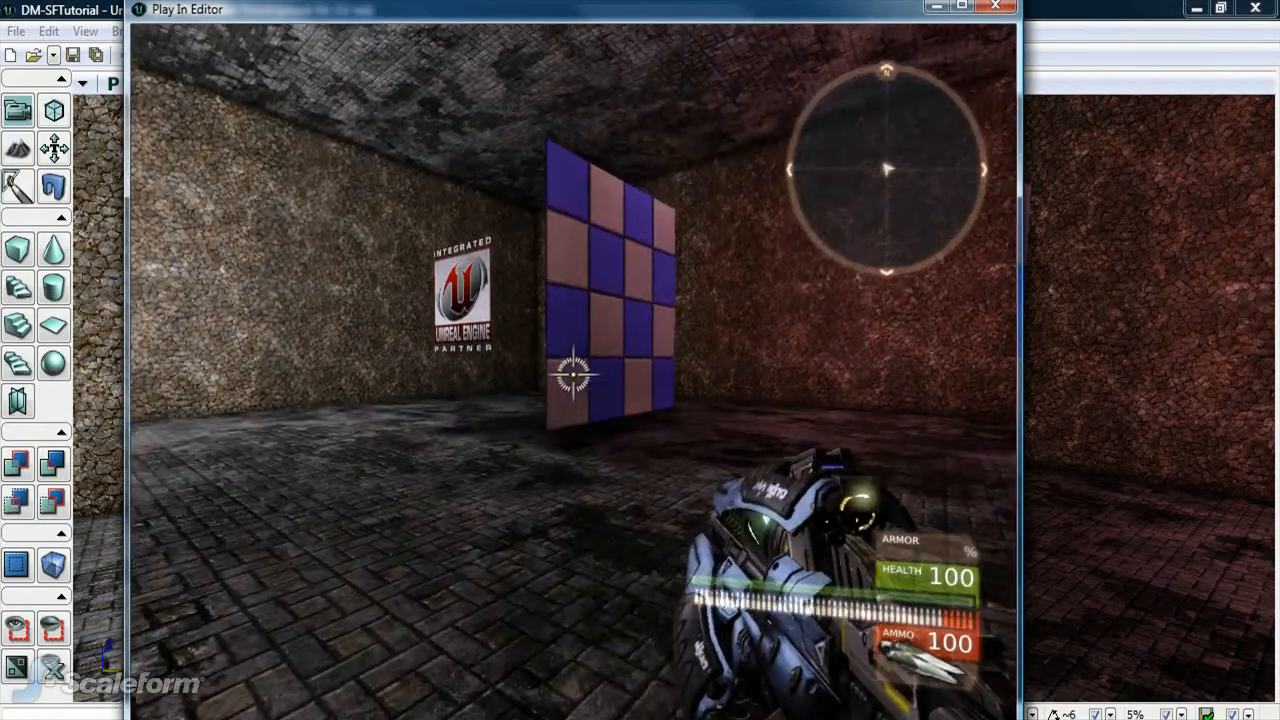